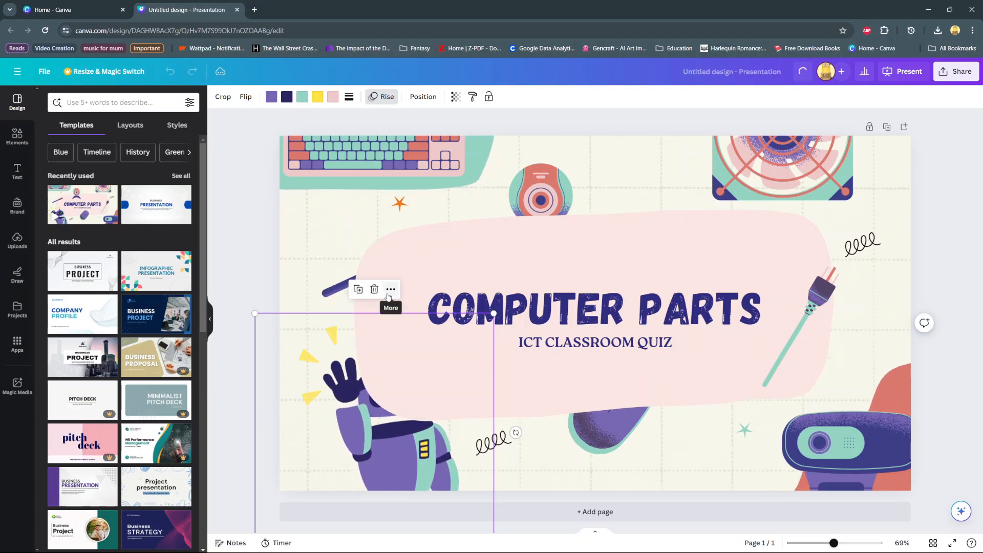
Bring the waving robot to the front via its more-options Layer menu
click(390, 289)
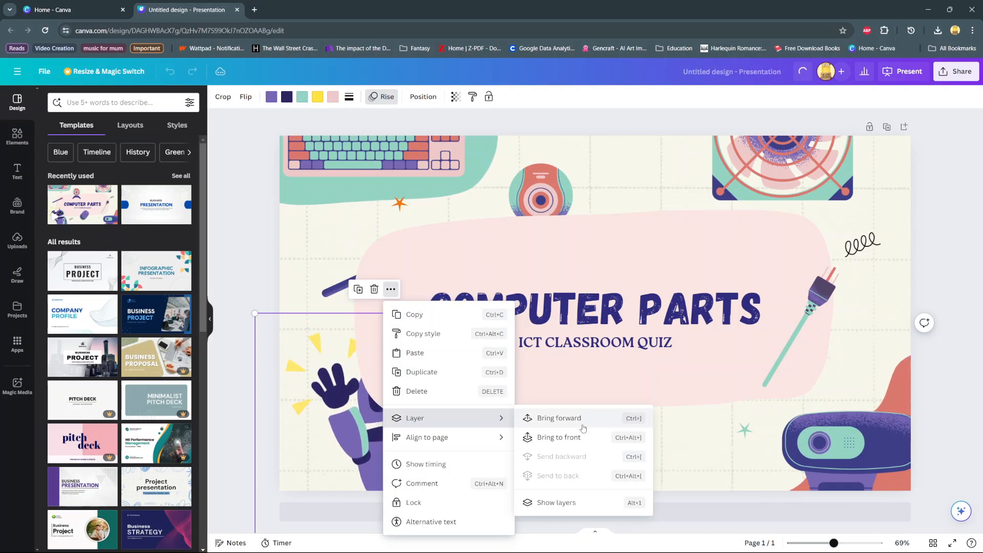
mouse_move(586, 443)
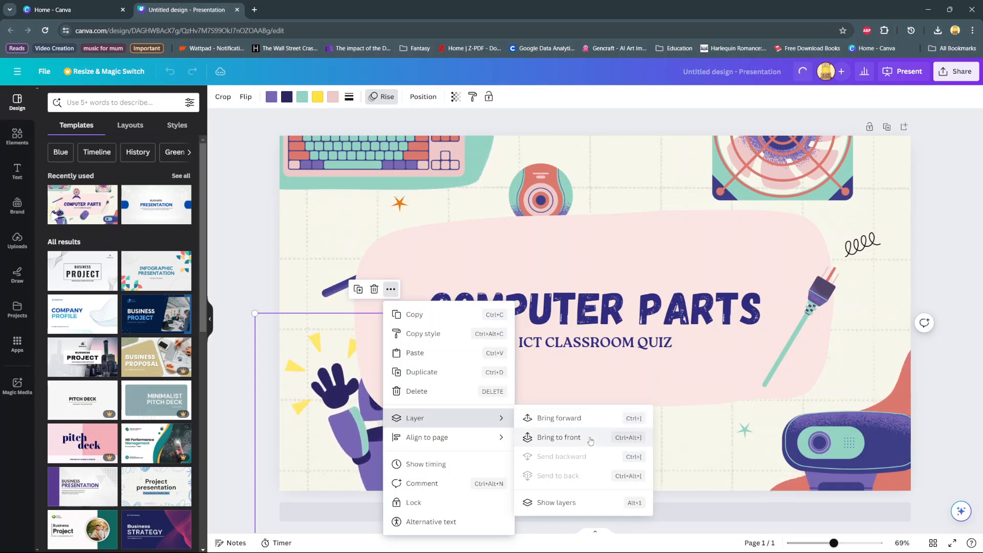
click(558, 437)
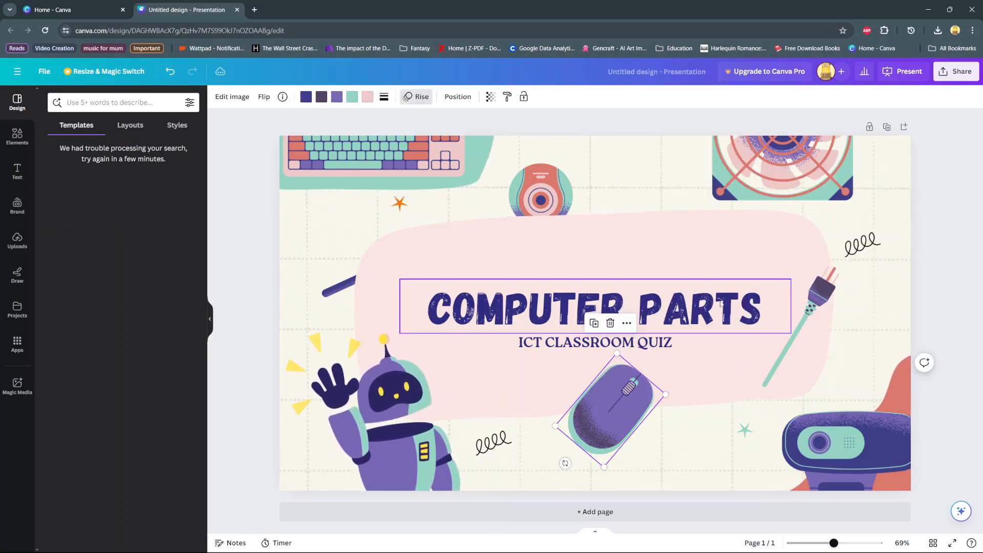
Bring the webcam illustration to the front via Layer > Bring to front
click(556, 139)
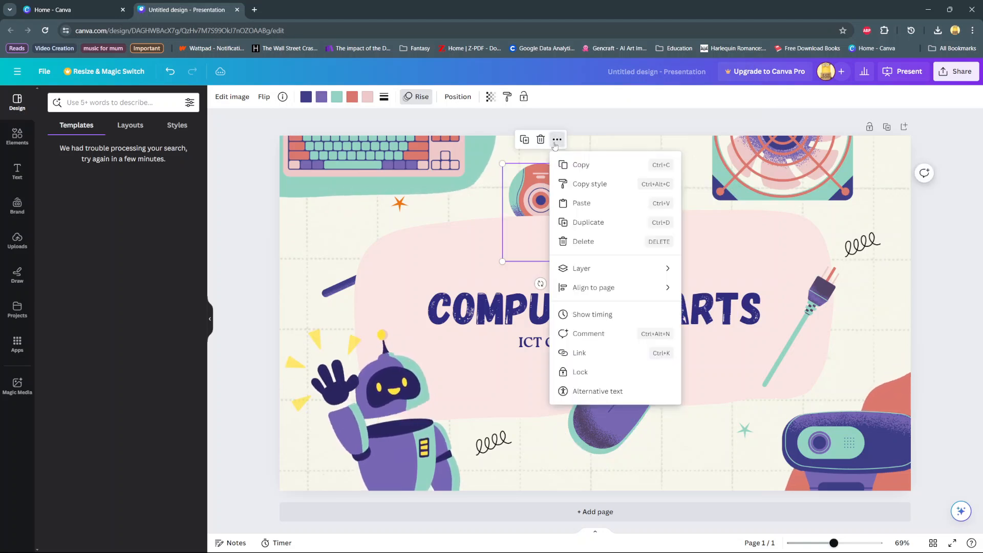
click(582, 268)
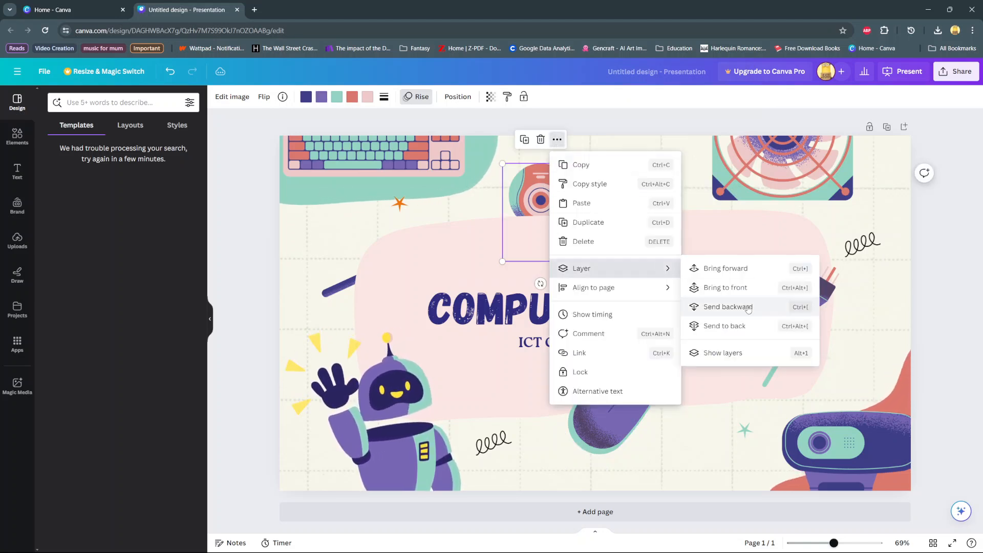
click(728, 306)
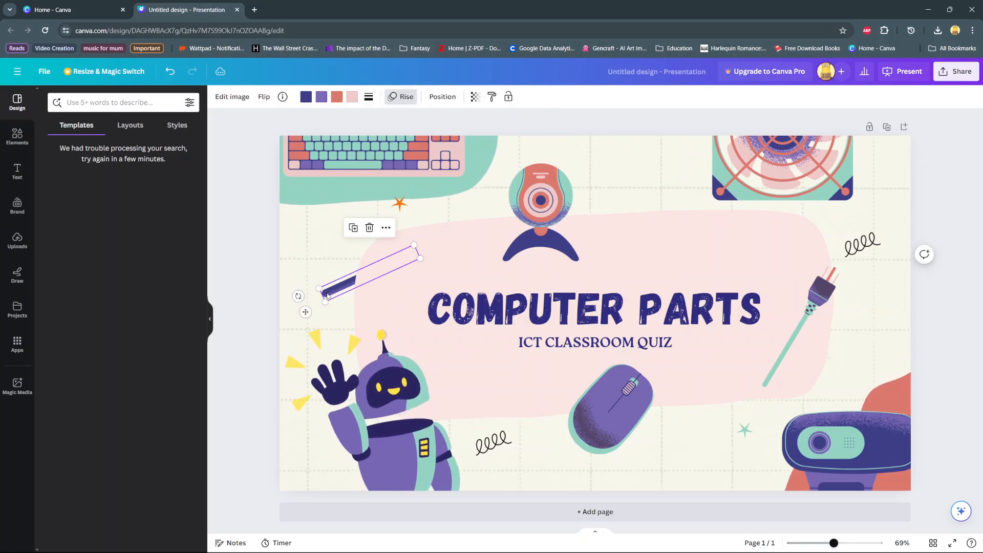
Move the purple pen above the bubble in the Position panel's Layers list
click(442, 97)
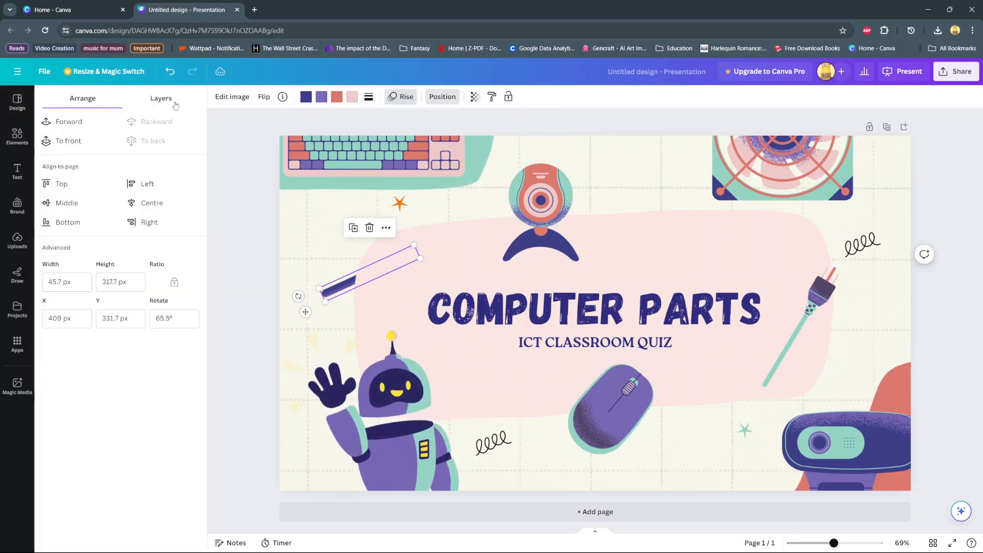
click(161, 99)
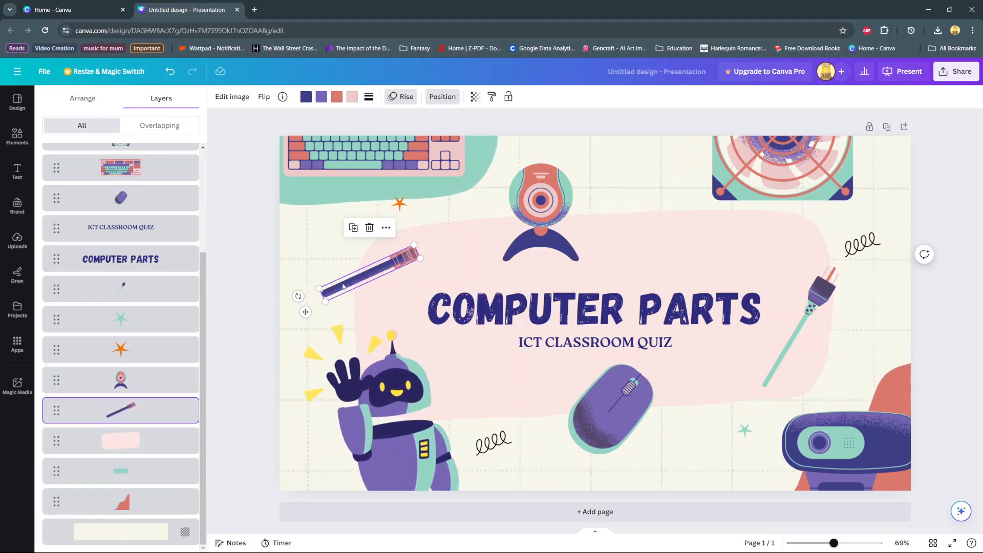
click(18, 103)
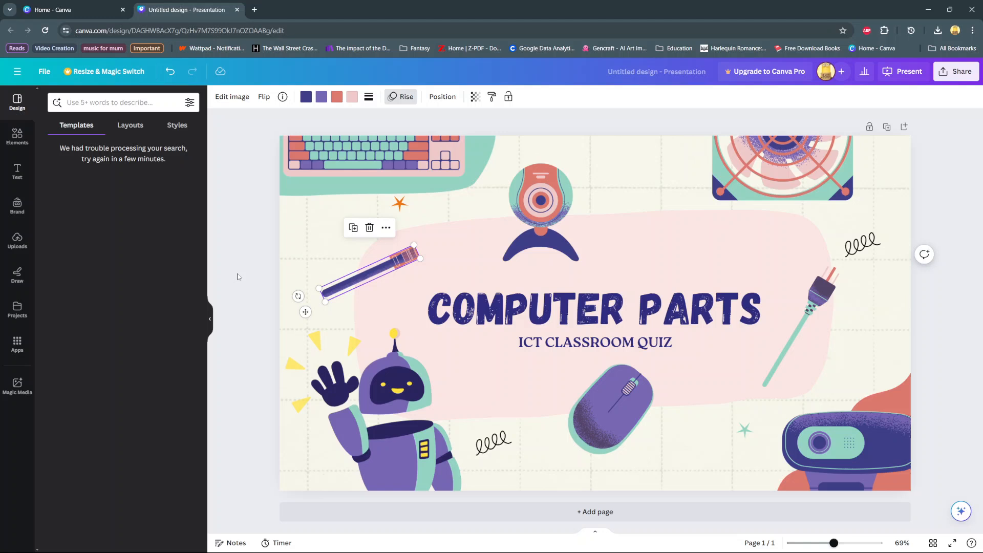